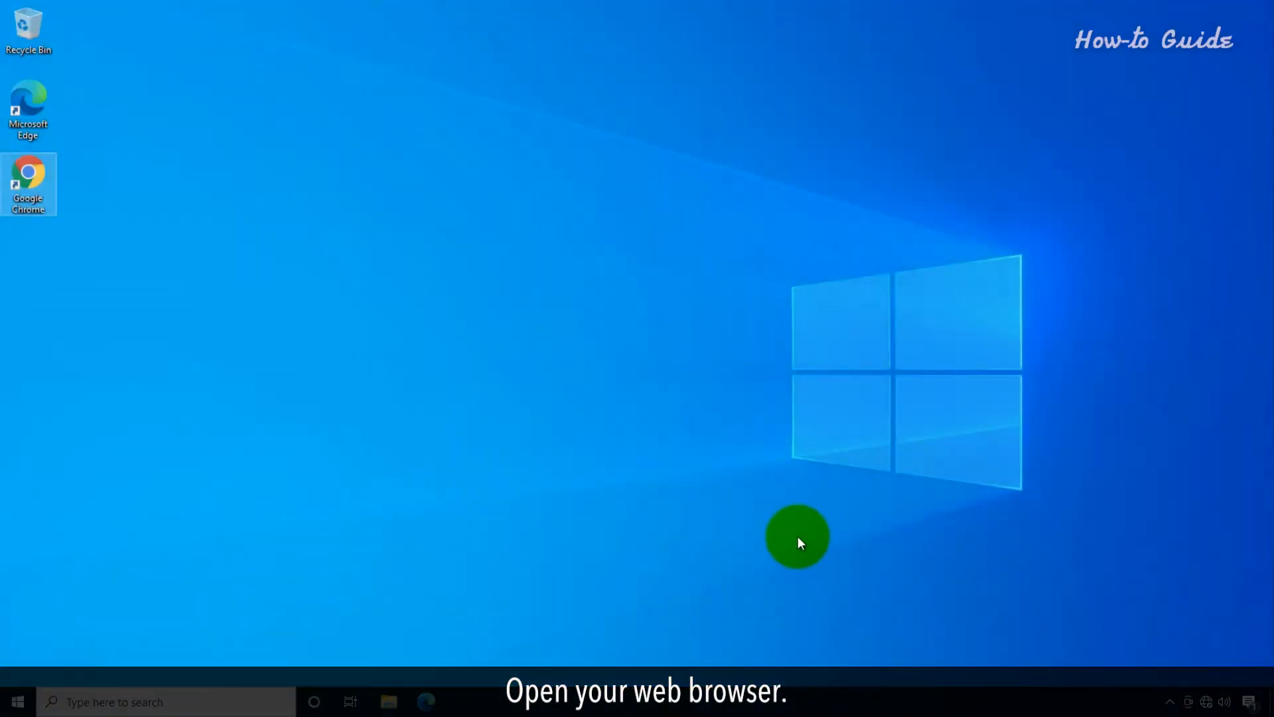
Launch Chrome and head to the Google My Activity site via the address bar
{"action": "double_click", "coordinate": [28, 183]}
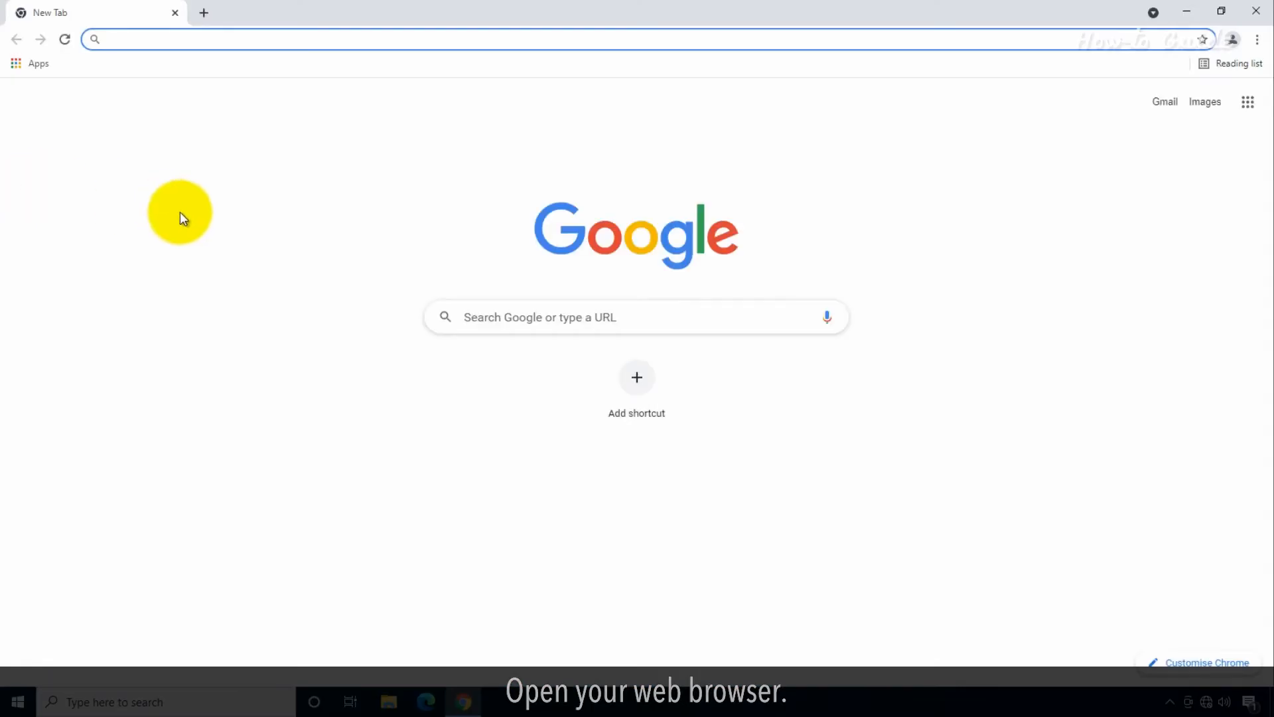
{"action": "type", "text": "activity.google.com"}
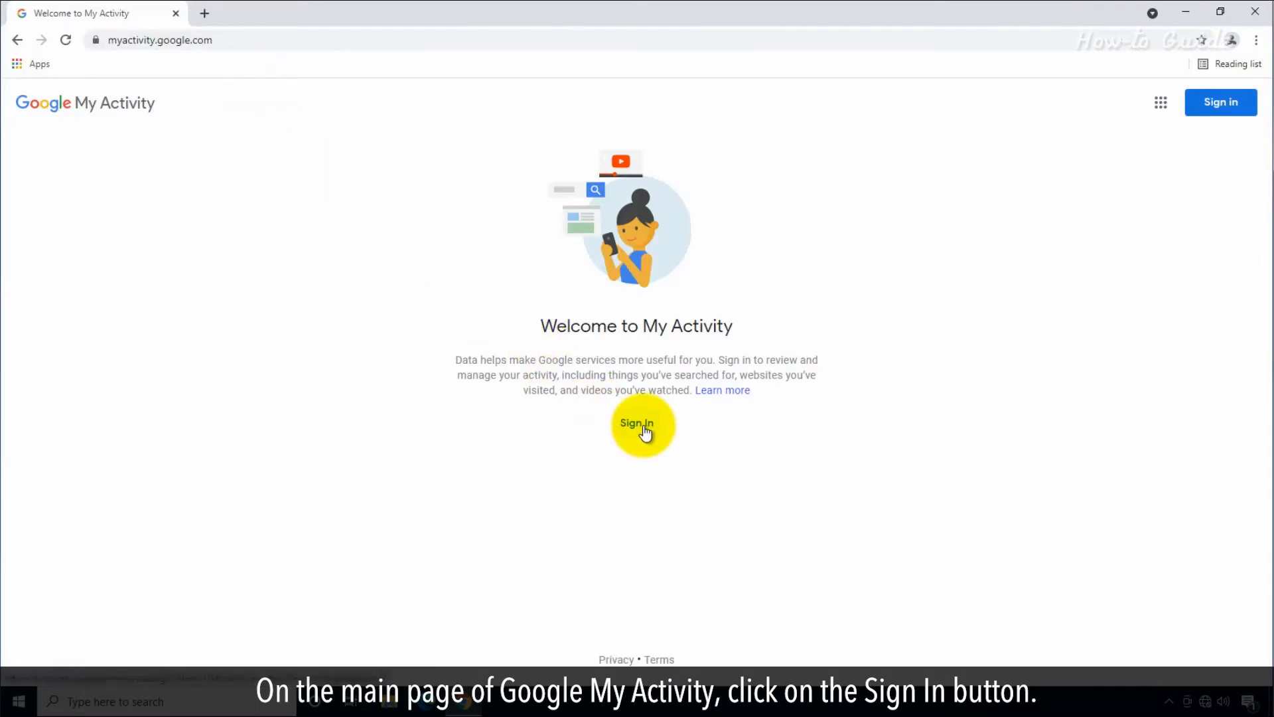
{"action": "left_click", "coordinate": [636, 424]}
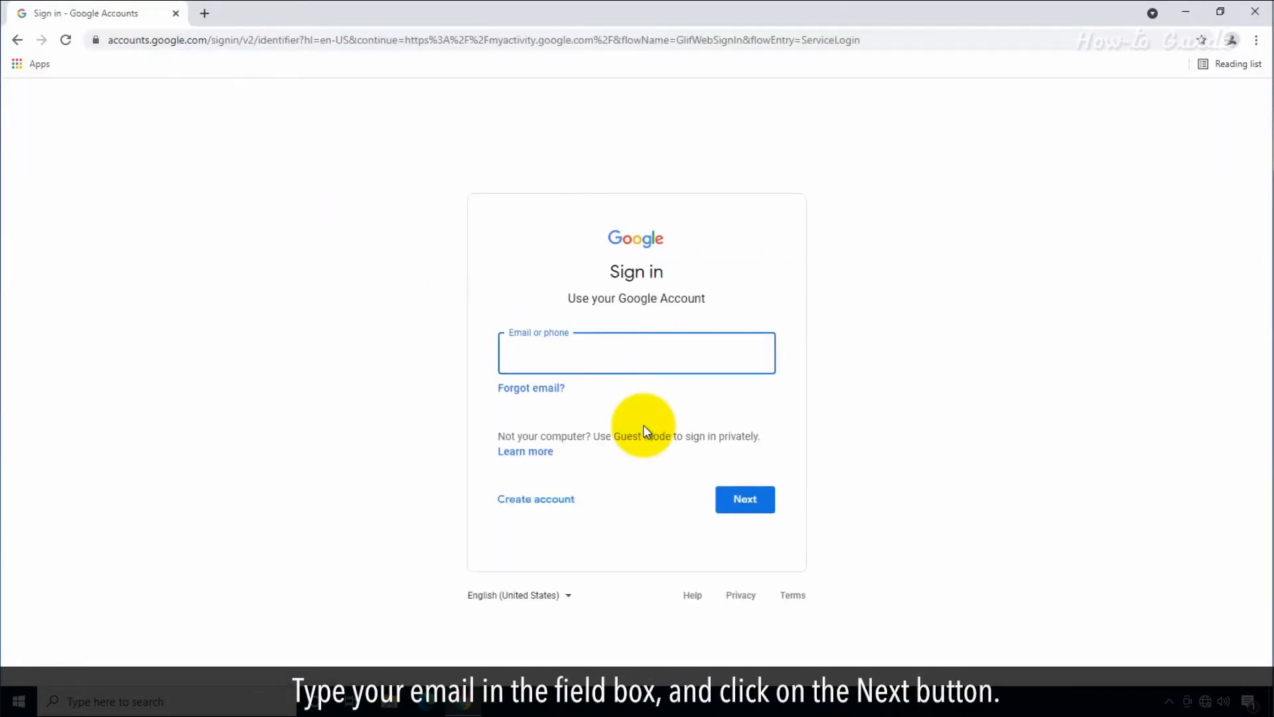
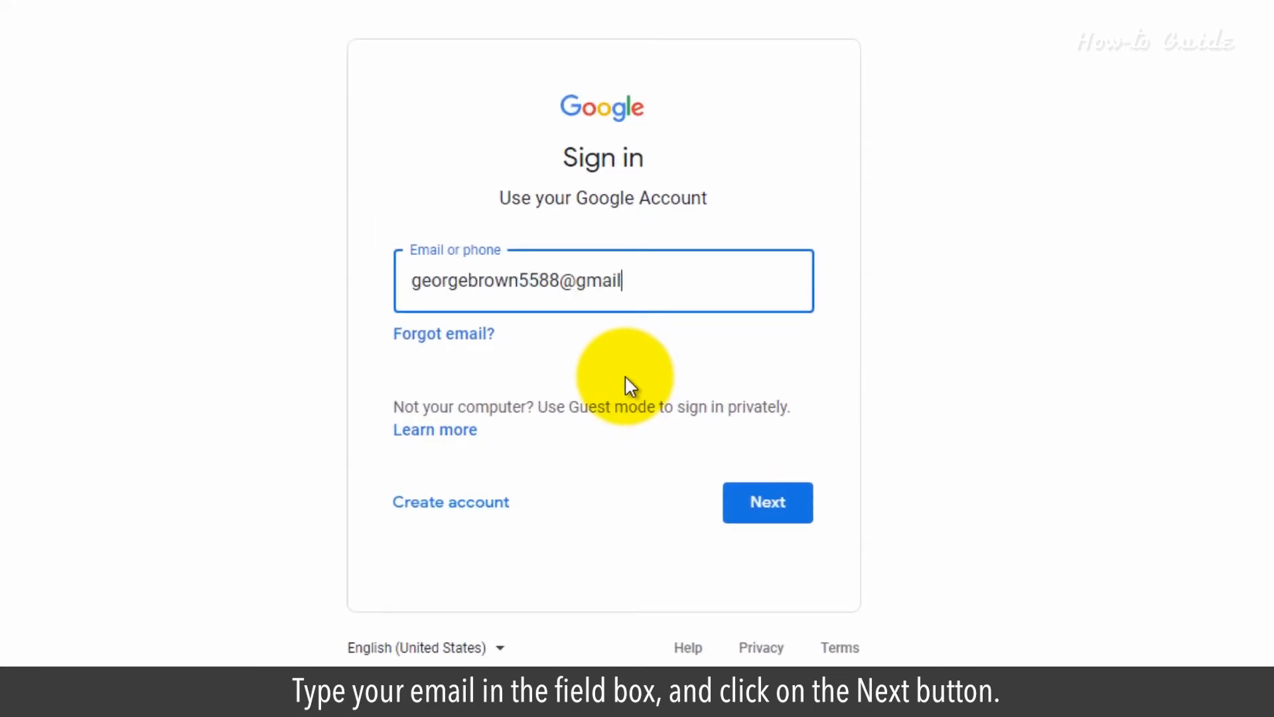
{"action": "left_click", "coordinate": [767, 501]}
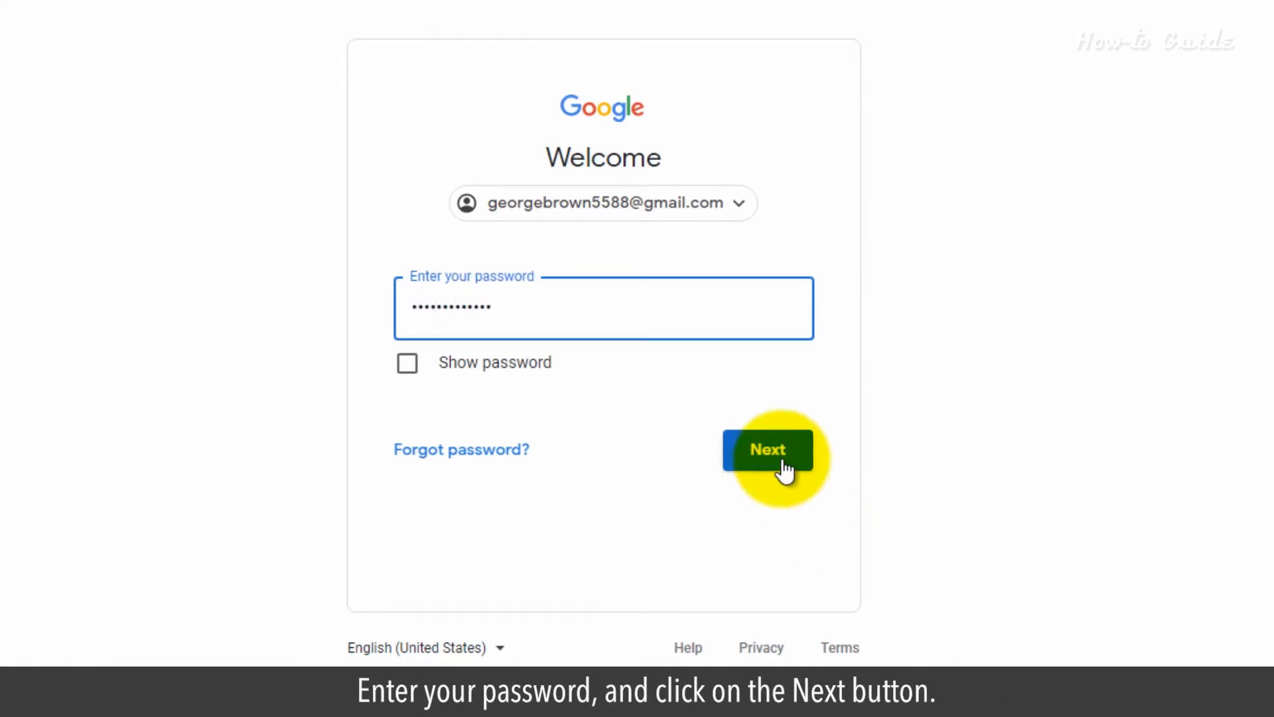
{"action": "left_click", "coordinate": [765, 450]}
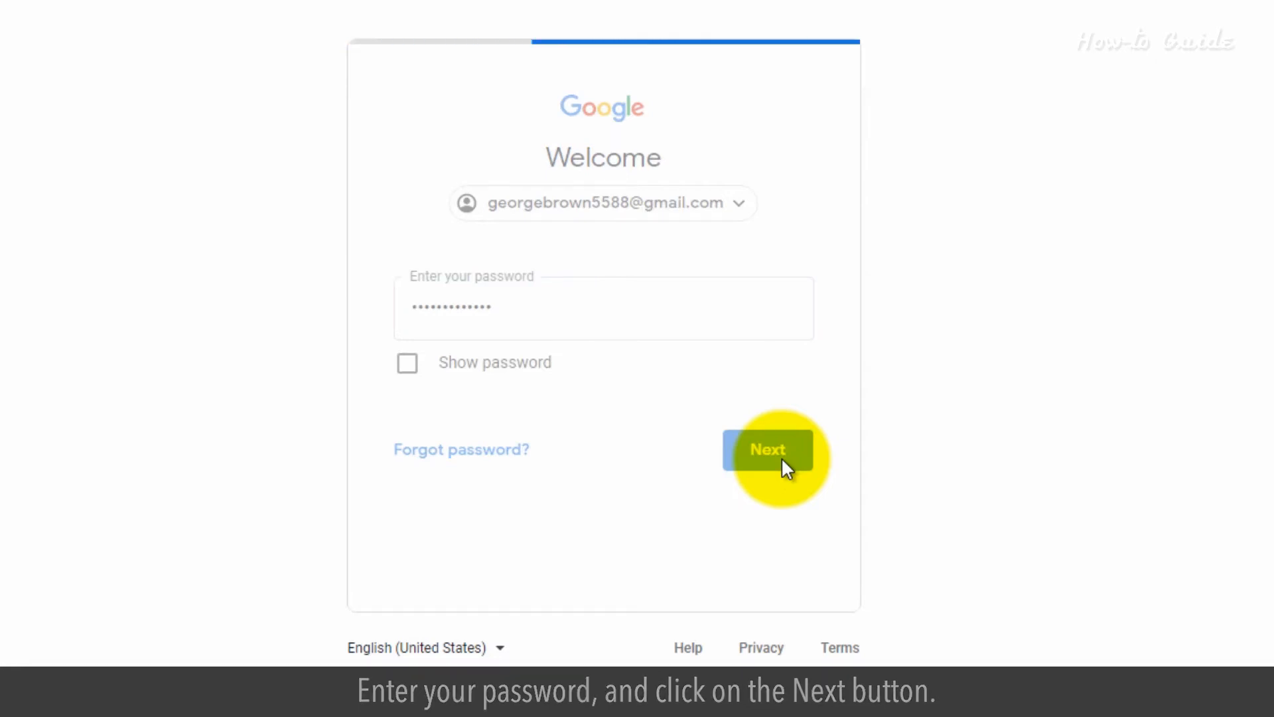
From Activity controls, open Manage activity under Web & App Activity
{"action": "left_click", "coordinate": [767, 450]}
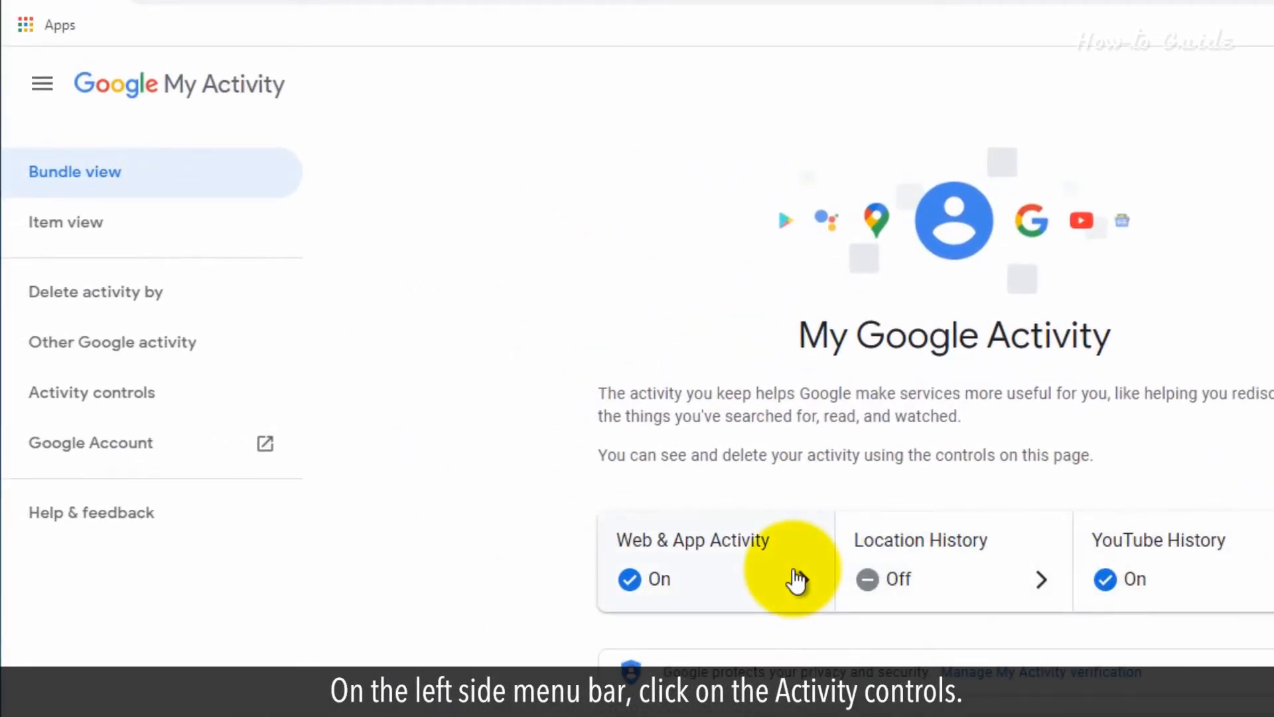
{"action": "left_click", "coordinate": [92, 391]}
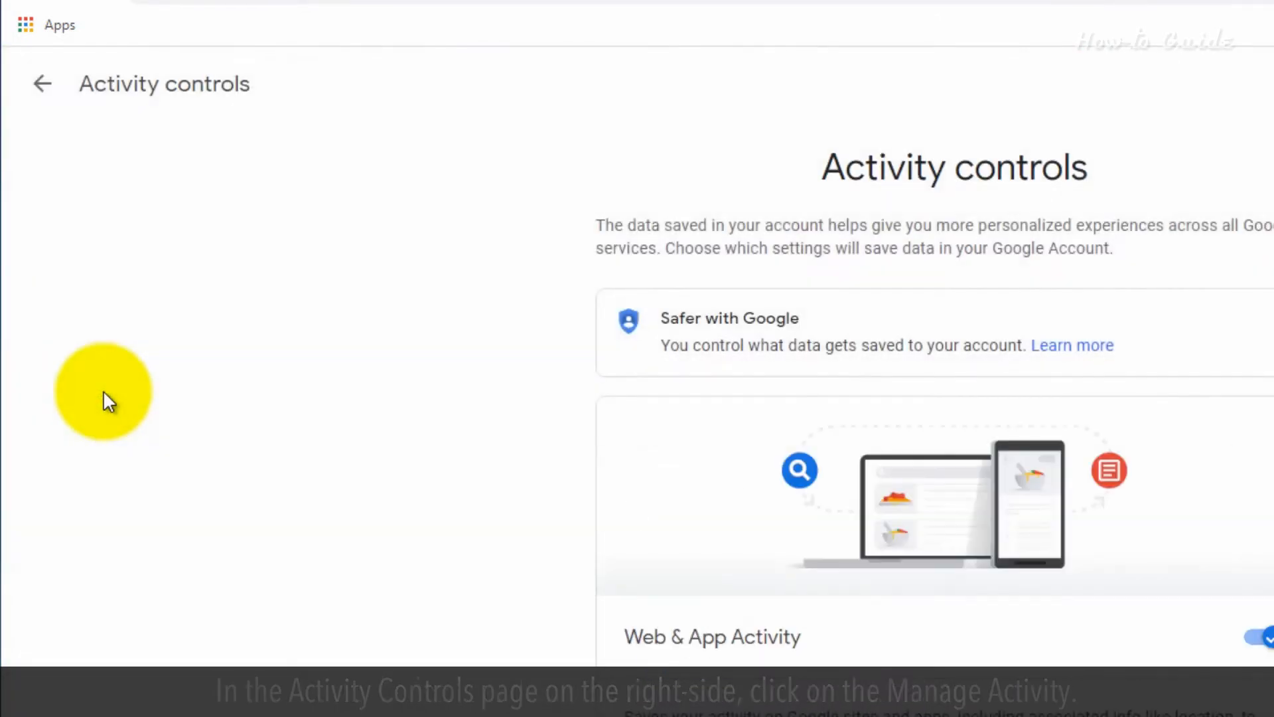
{"action": "scroll", "scroll_direction": "down", "scroll_amount": 3}
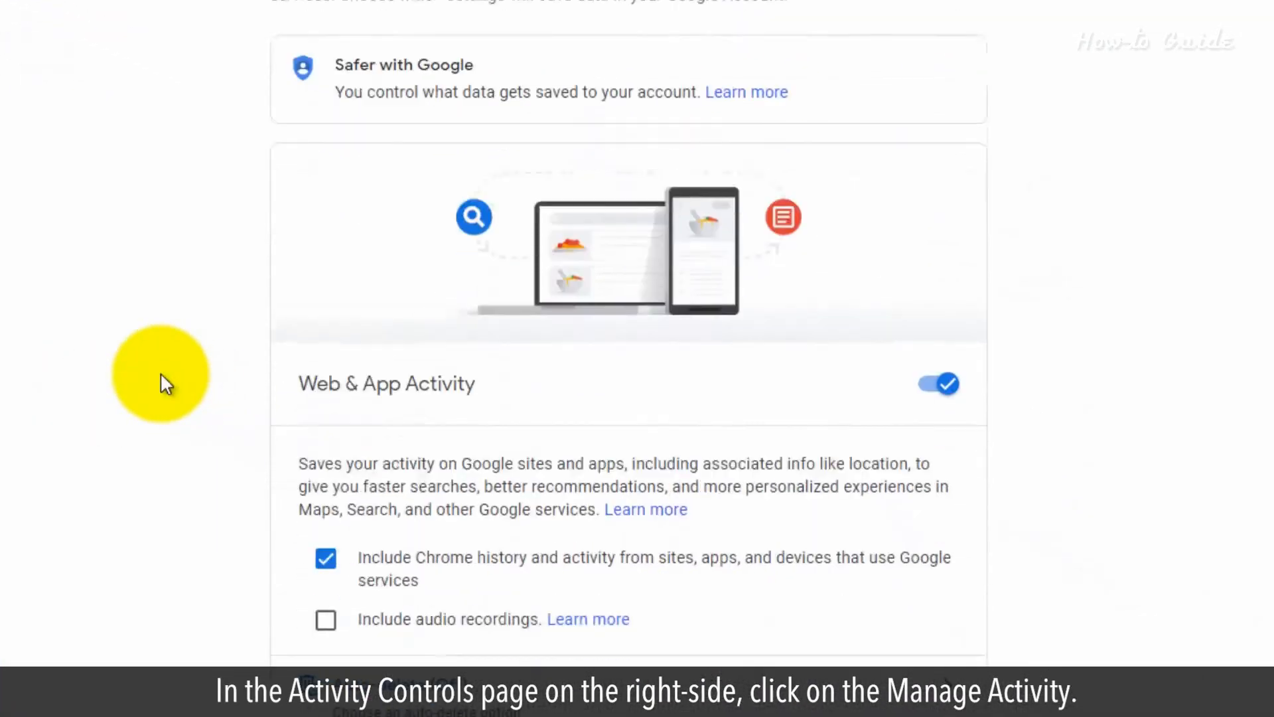
{"action": "scroll", "scroll_direction": "down", "scroll_amount": 3}
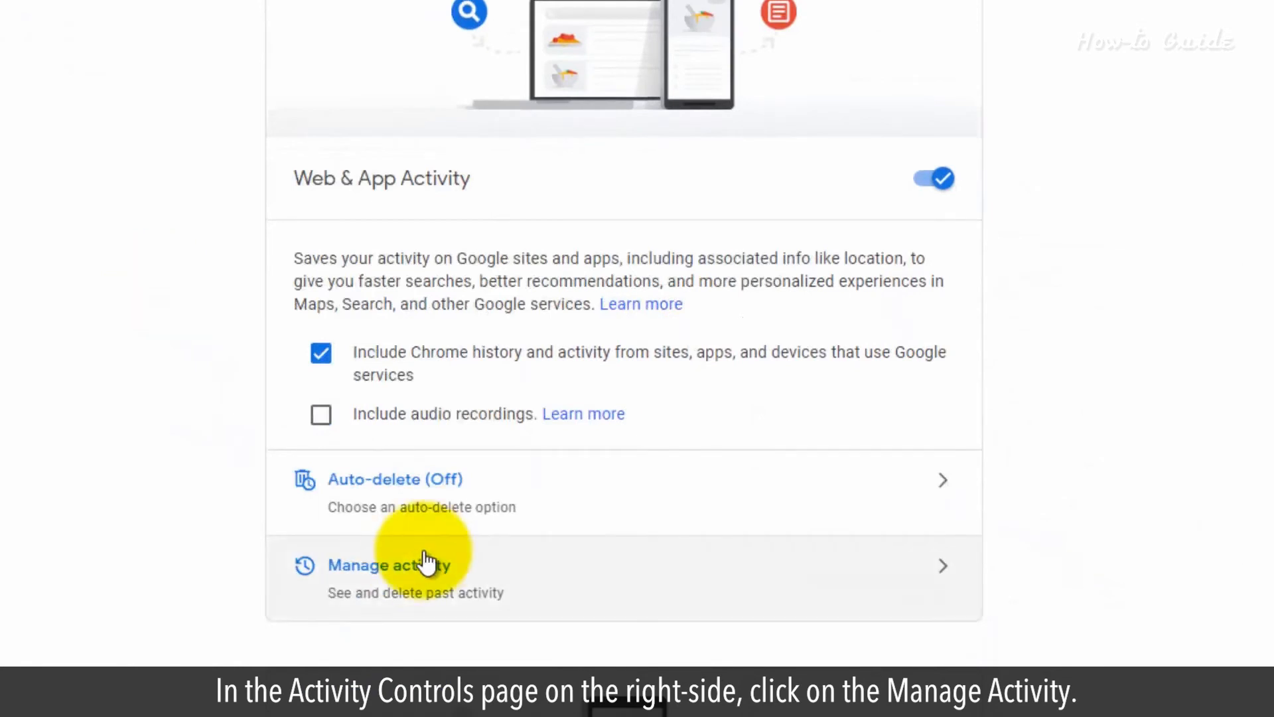
{"action": "left_click", "coordinate": [390, 565]}
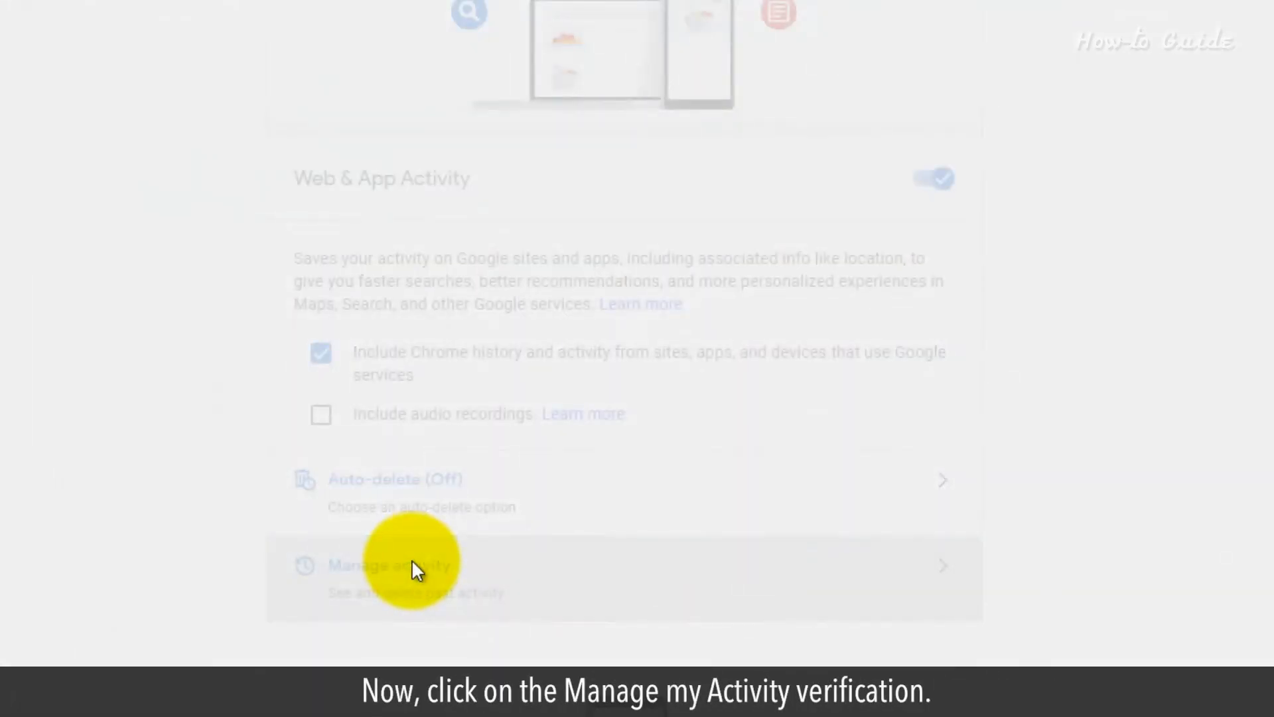
{"action": "left_click", "coordinate": [390, 566]}
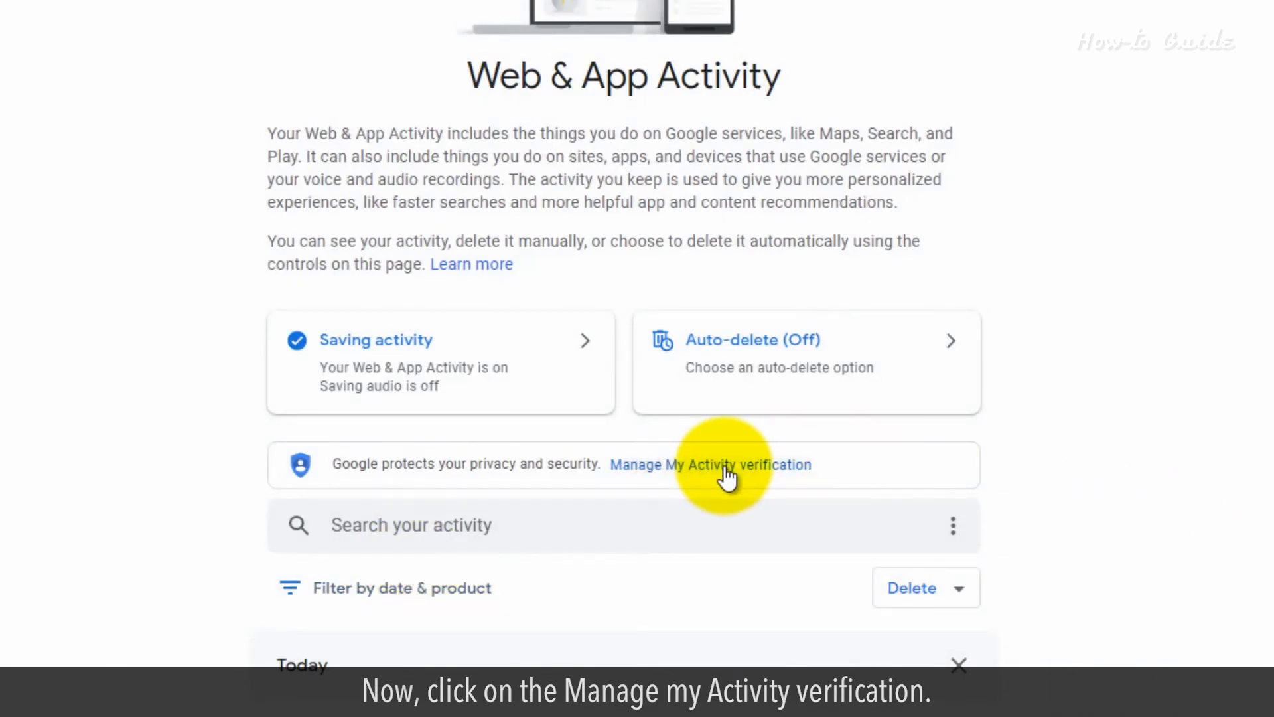
Choose Require extra verification in Manage My Activity verification and save it
{"action": "left_click", "coordinate": [709, 464]}
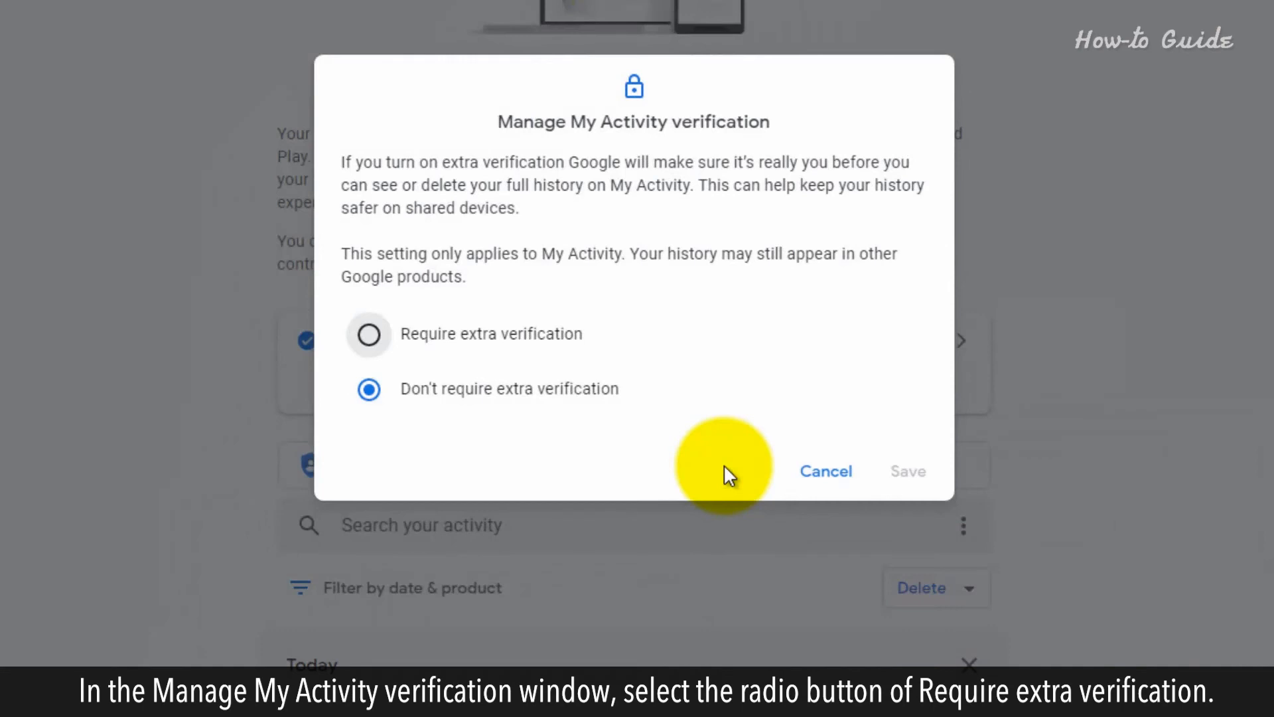
{"action": "mouse_move", "coordinate": [426, 353]}
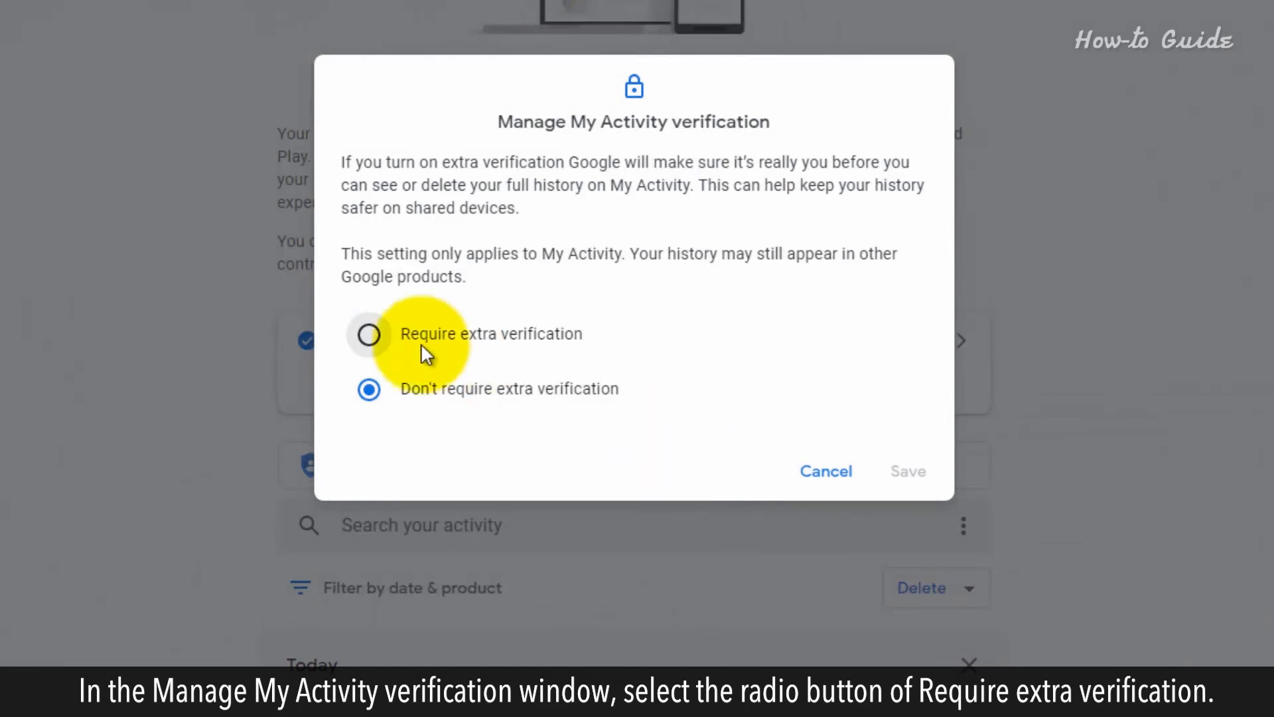
{"action": "left_click", "coordinate": [368, 334]}
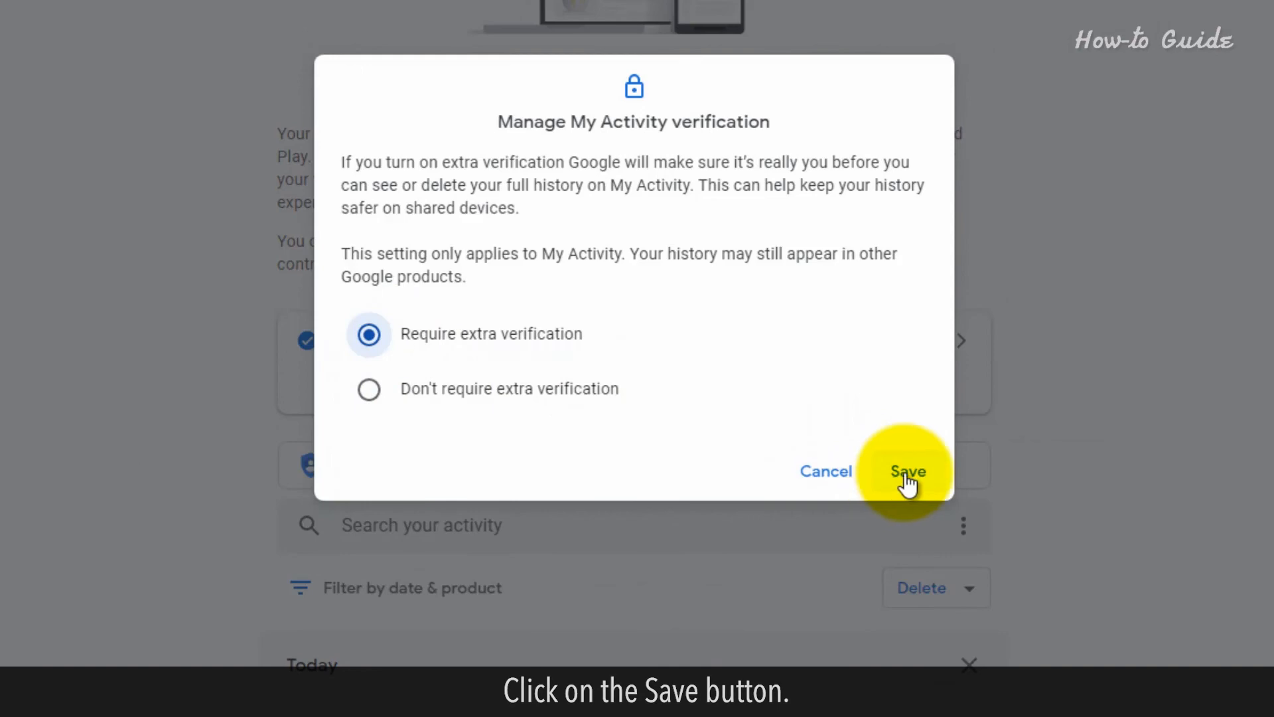
{"action": "left_click", "coordinate": [908, 472]}
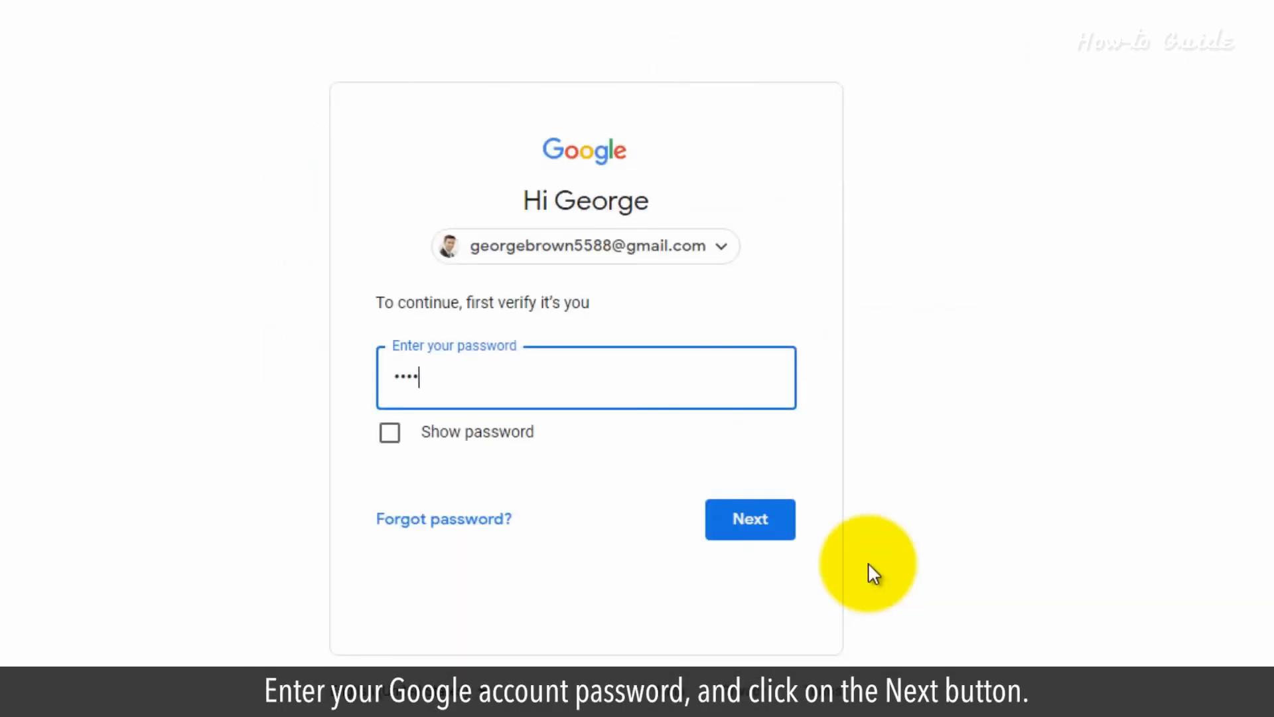
Submit the account password to confirm identity and return to Web & App Activity
{"action": "left_click", "coordinate": [749, 519]}
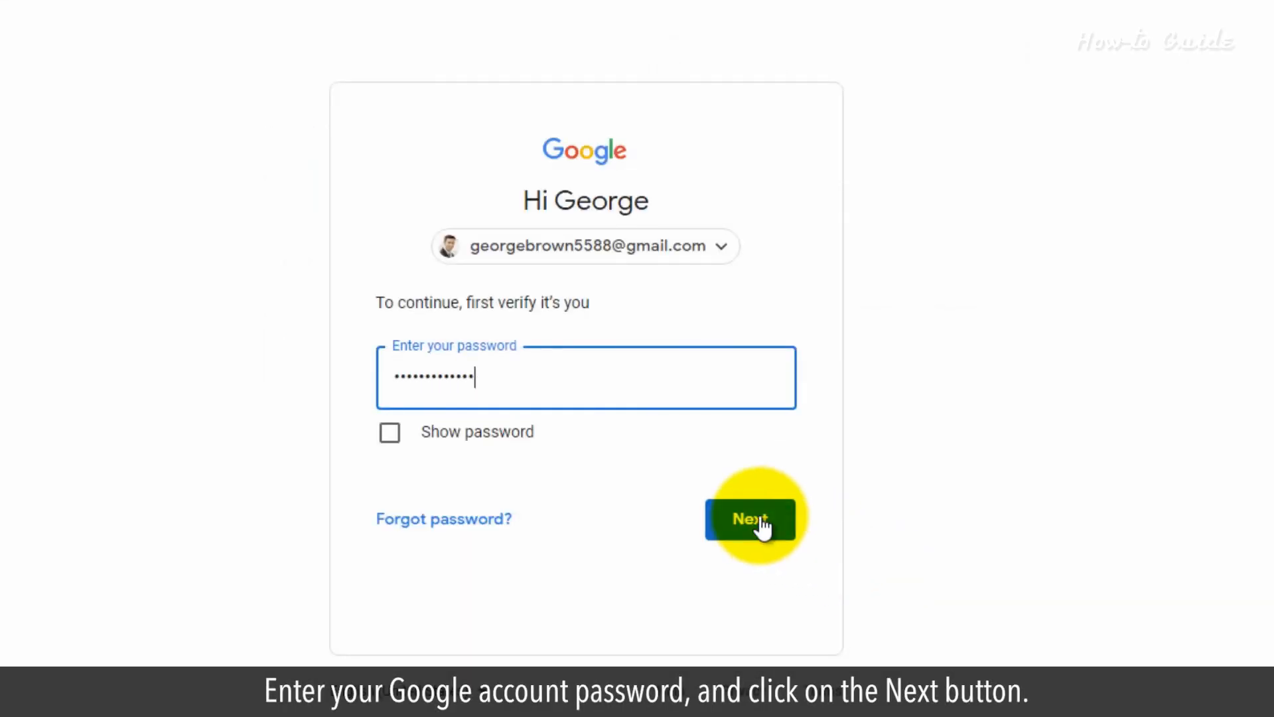
{"action": "left_click", "coordinate": [749, 519]}
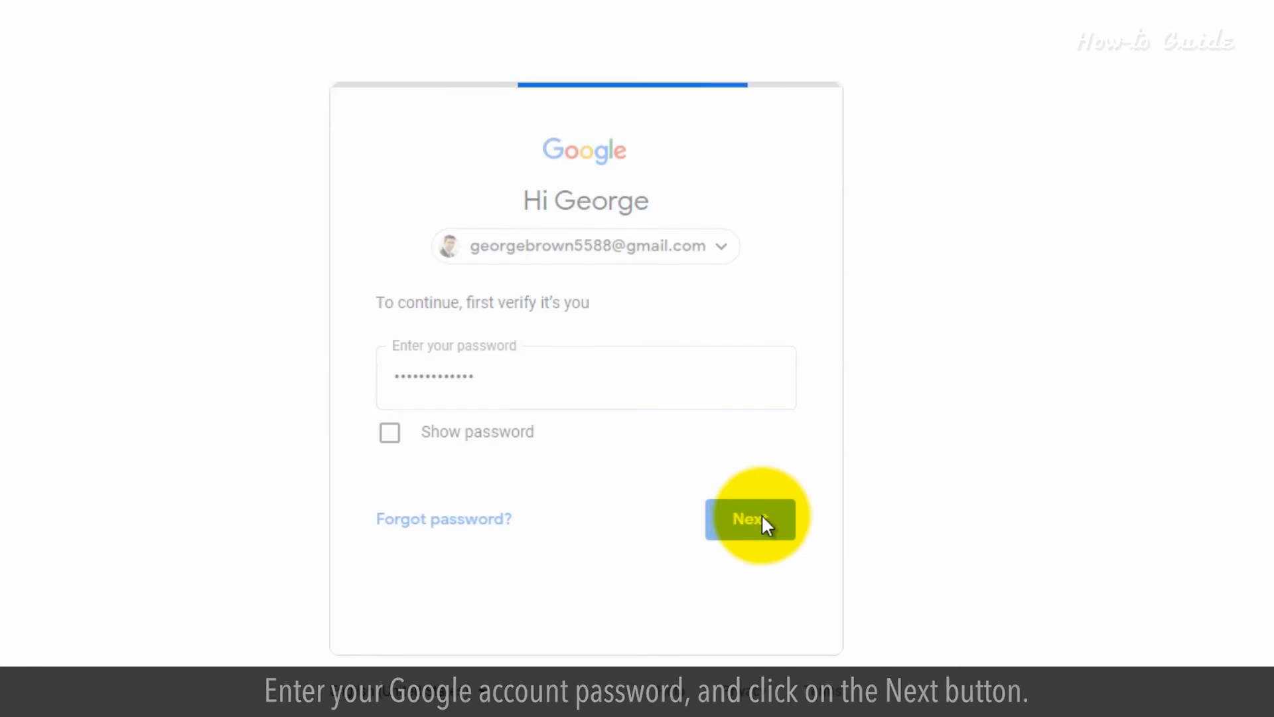
{"action": "left_click", "coordinate": [749, 519]}
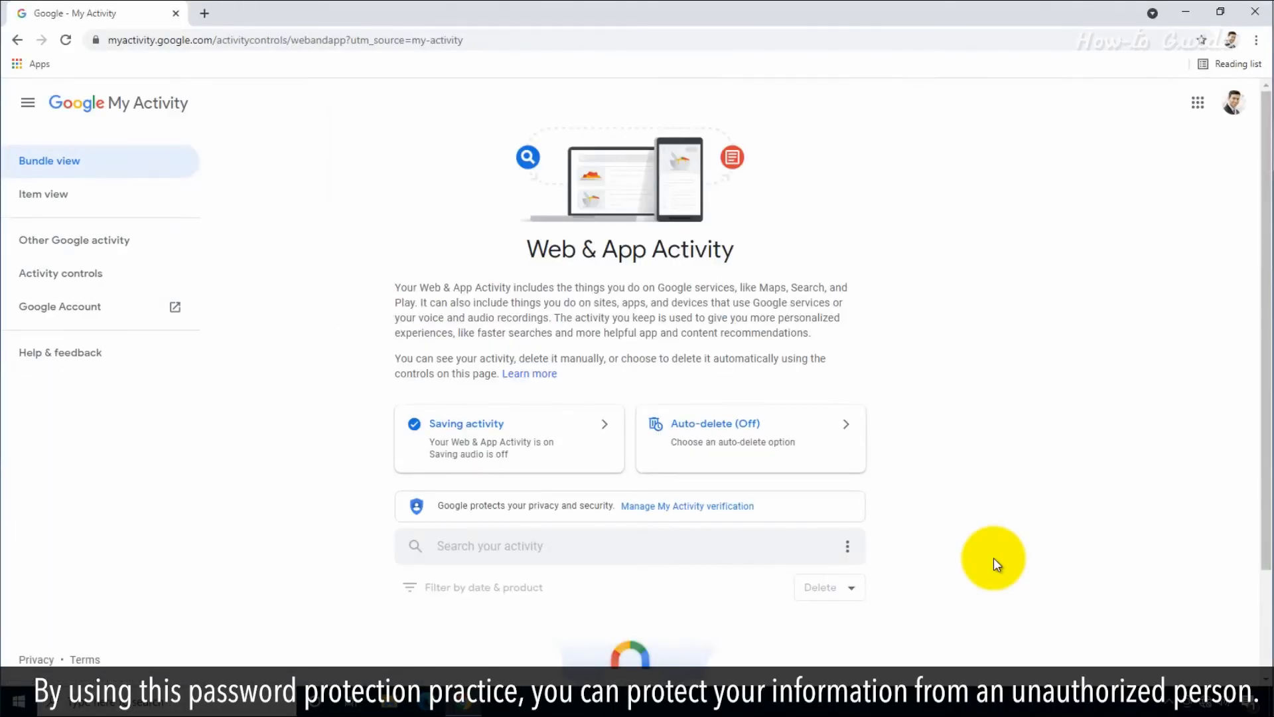